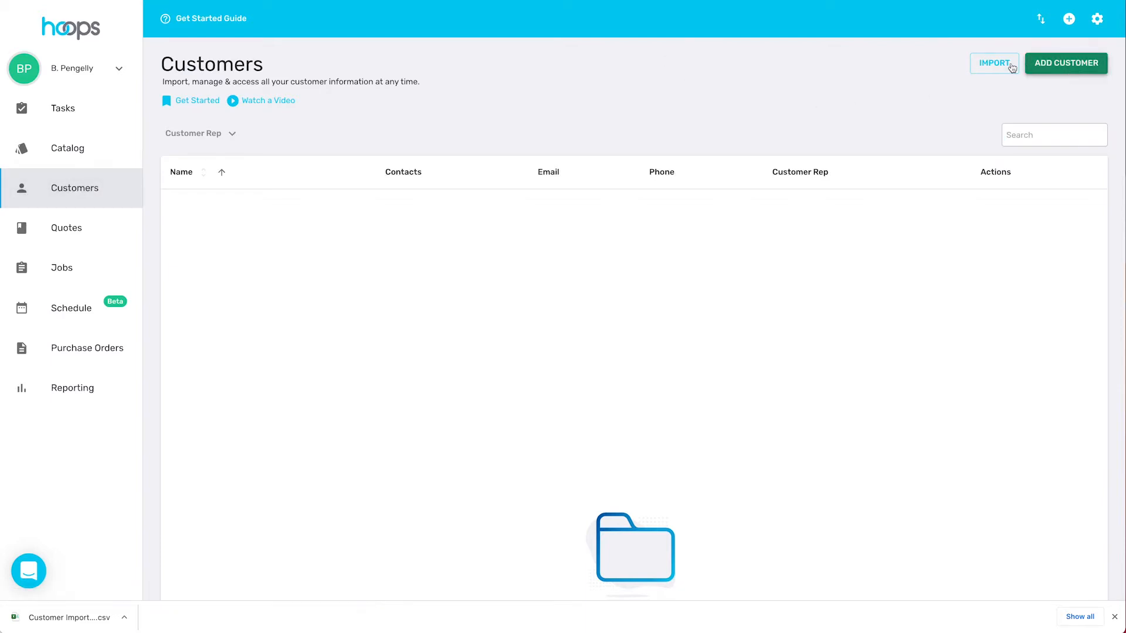
# Start a customer import and download the CSV template file.
pyautogui.click(994, 63)
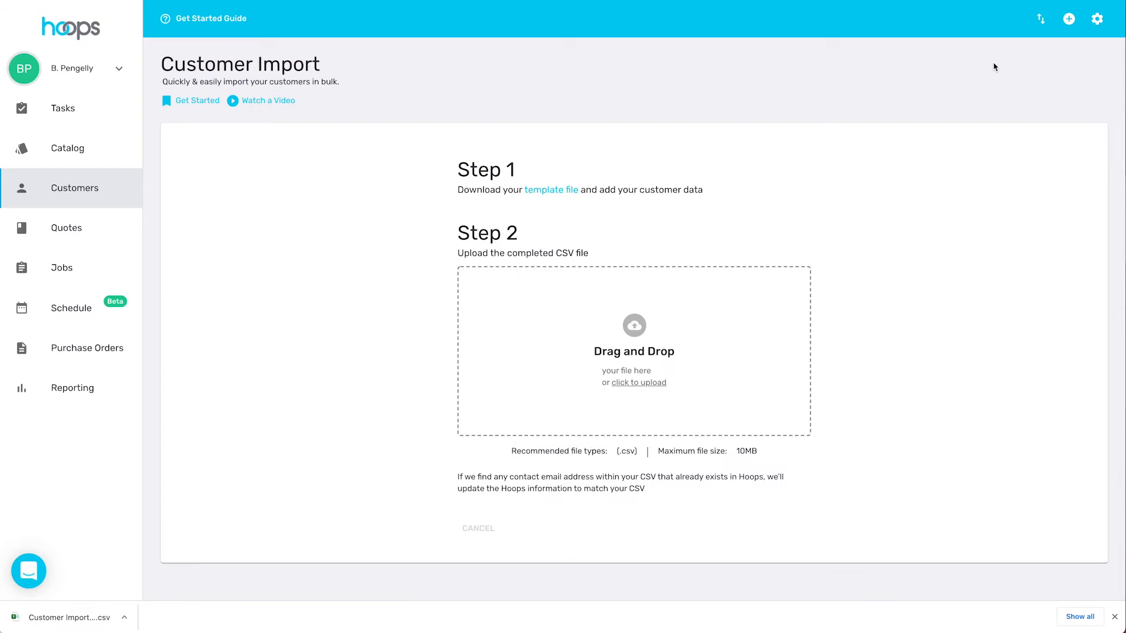
pyautogui.moveTo(550, 189)
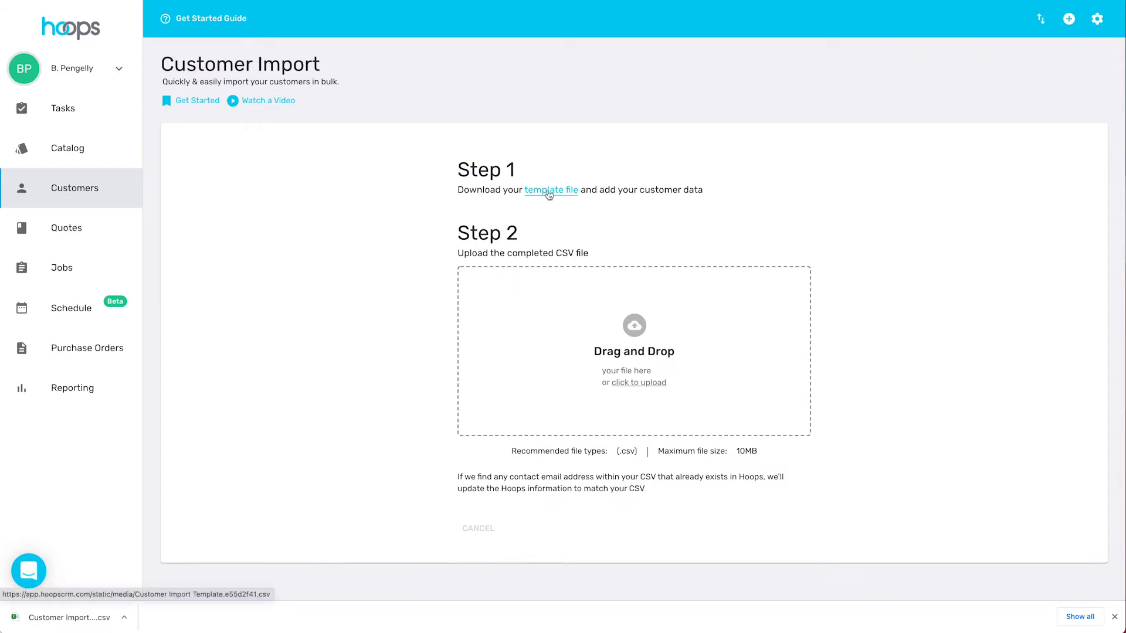
pyautogui.click(550, 189)
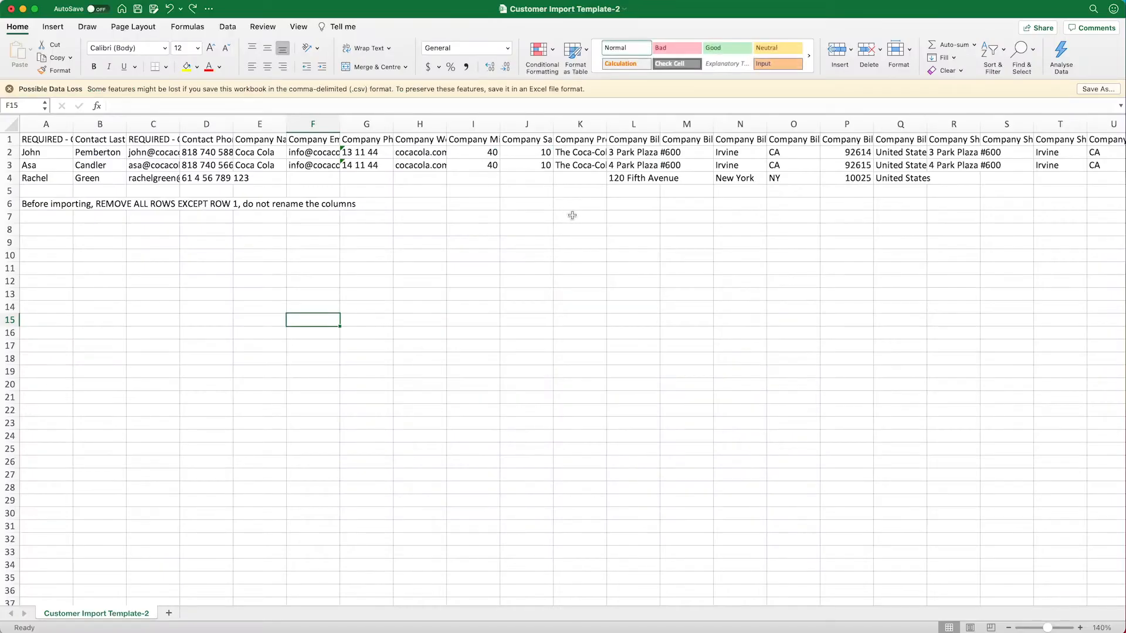
pyautogui.moveTo(497, 221)
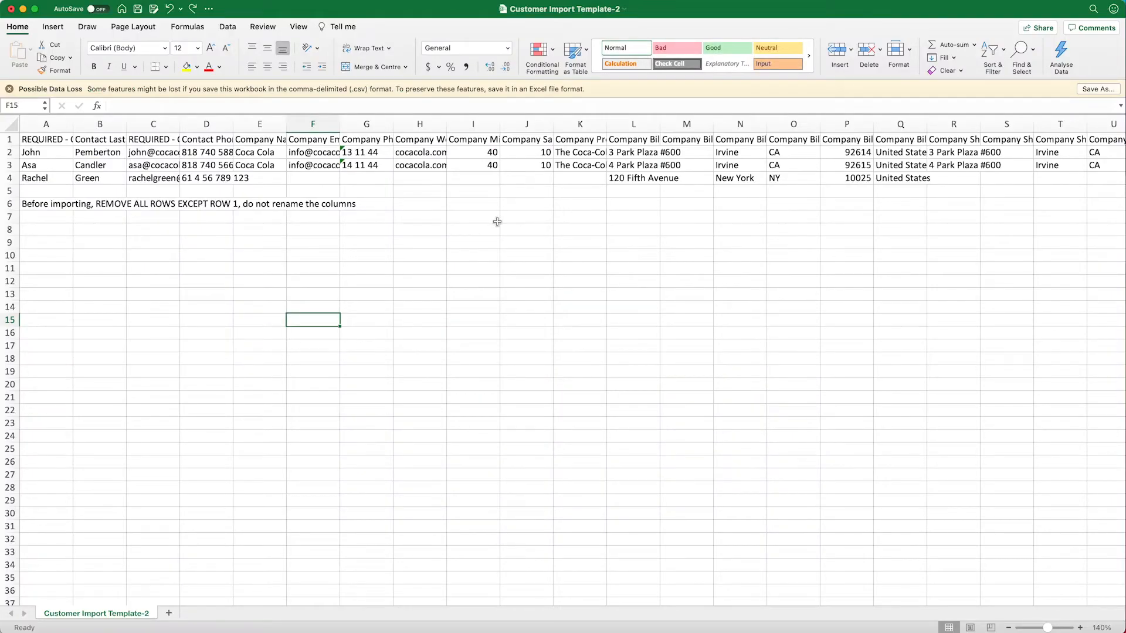
pyautogui.moveTo(470, 221)
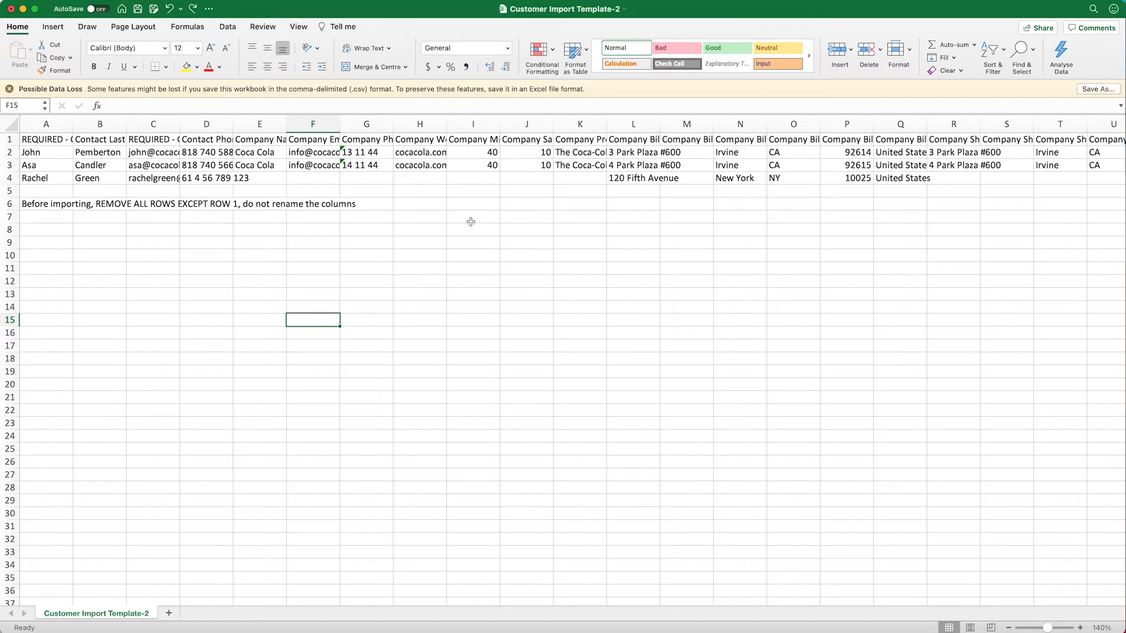
pyautogui.moveTo(292, 175)
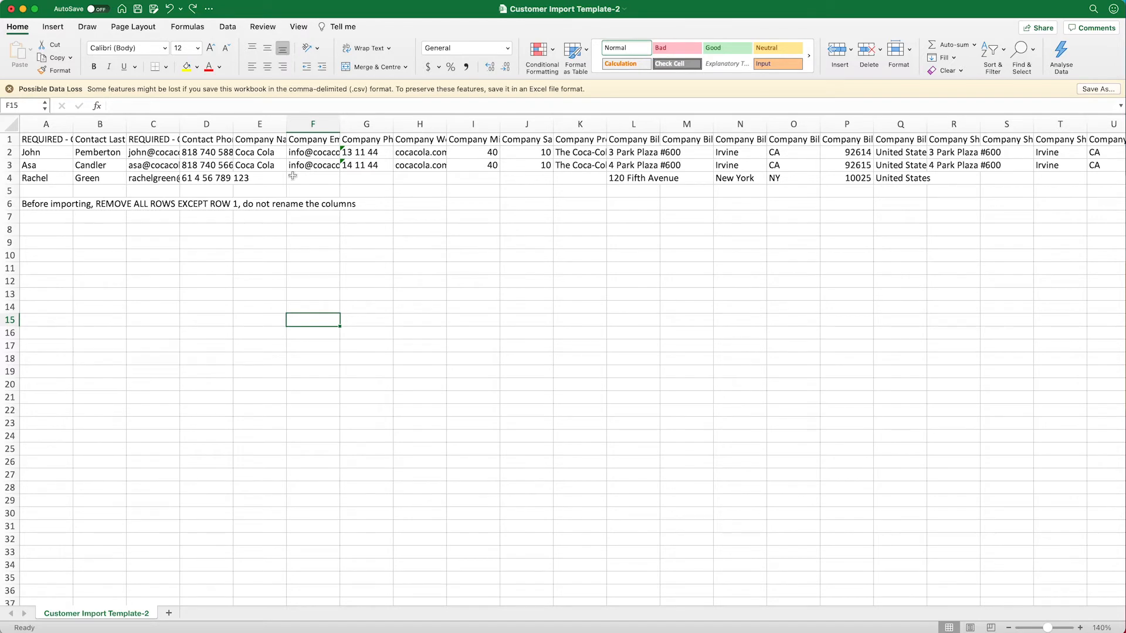
# Open the downloaded Customer Import Template CSV in Excel.
pyautogui.click(10, 151)
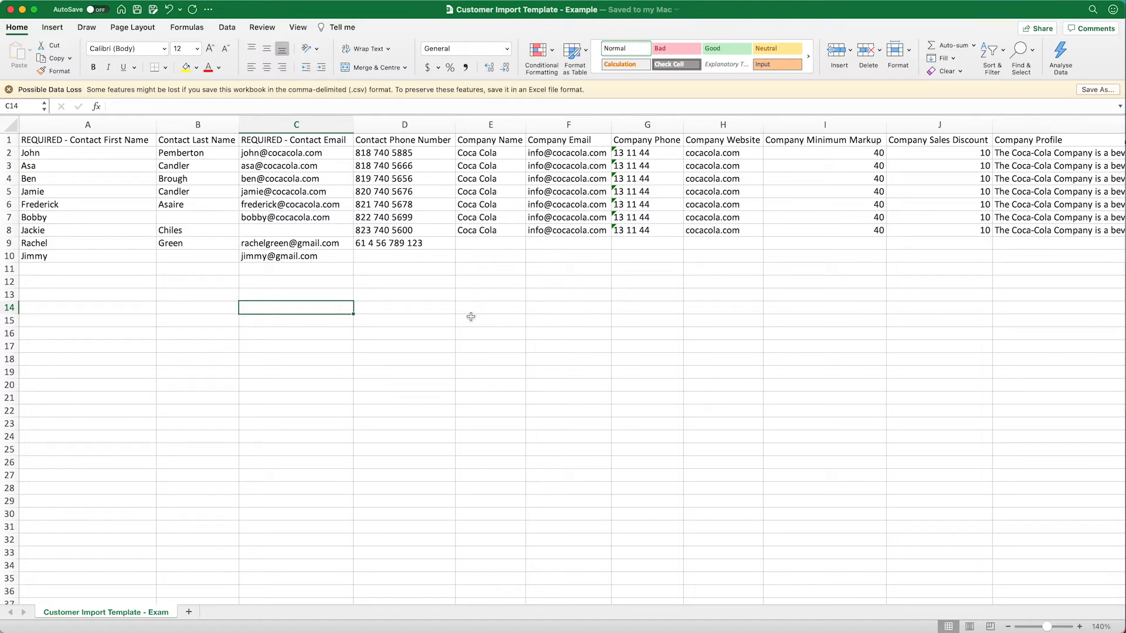
pyautogui.moveTo(463, 309)
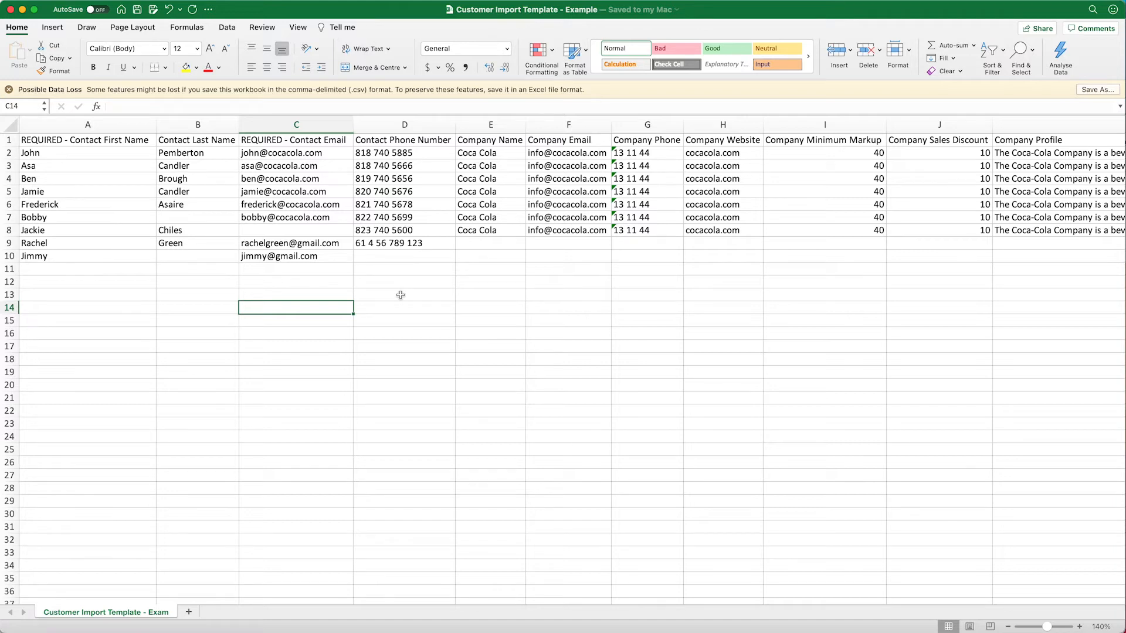
pyautogui.moveTo(396, 295)
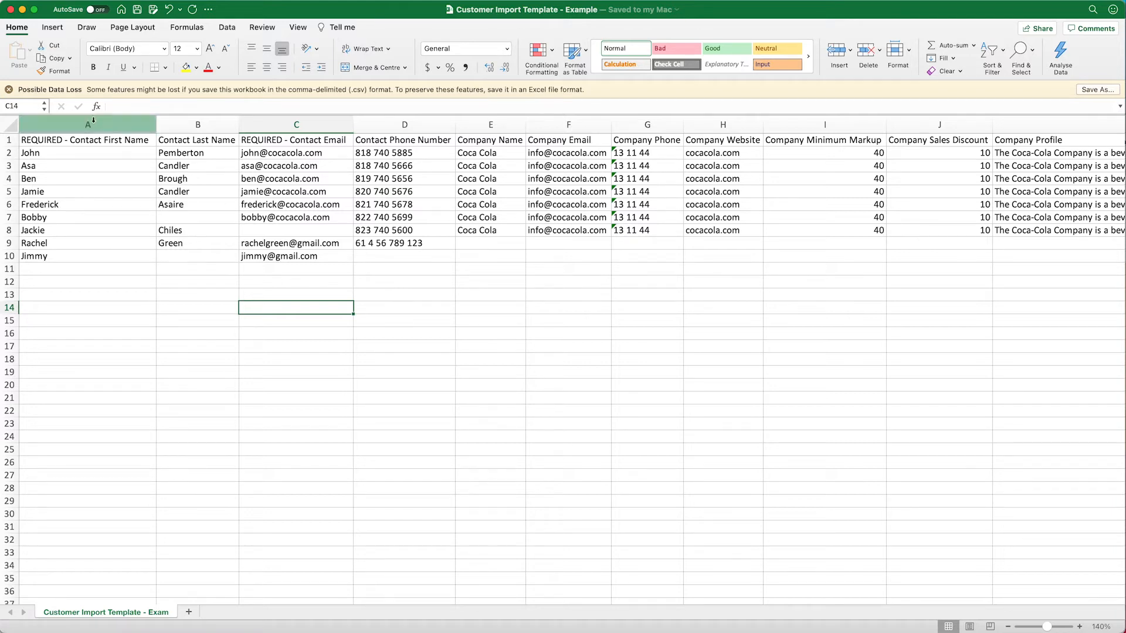
# Highlight the required contact email column in the Example workbook, then clear the highlight.
pyautogui.click(87, 124)
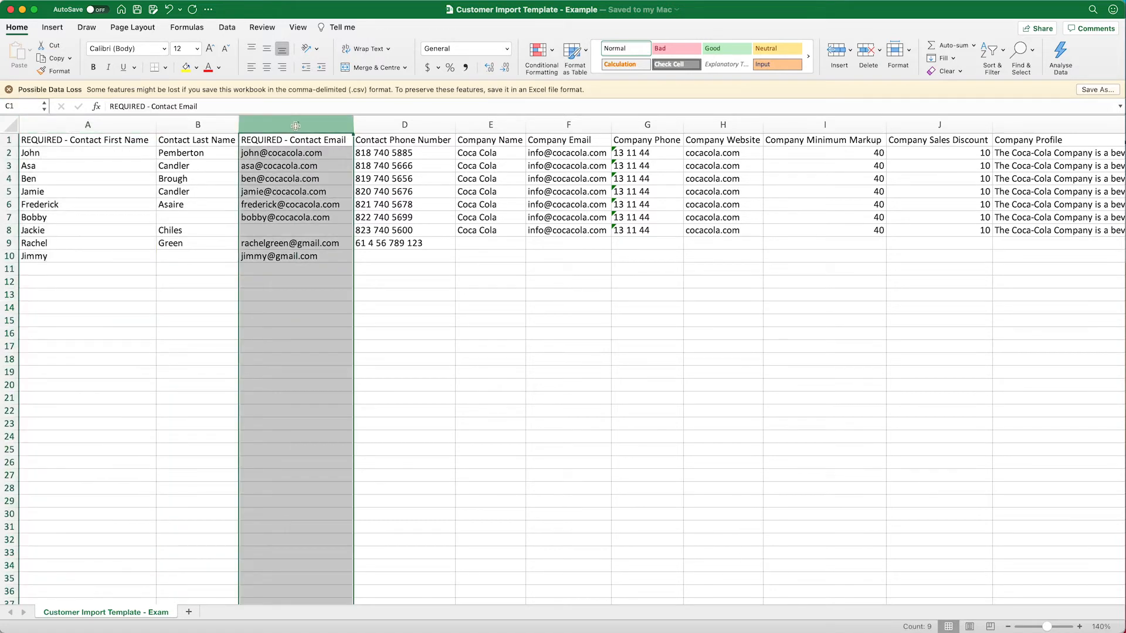
pyautogui.click(295, 320)
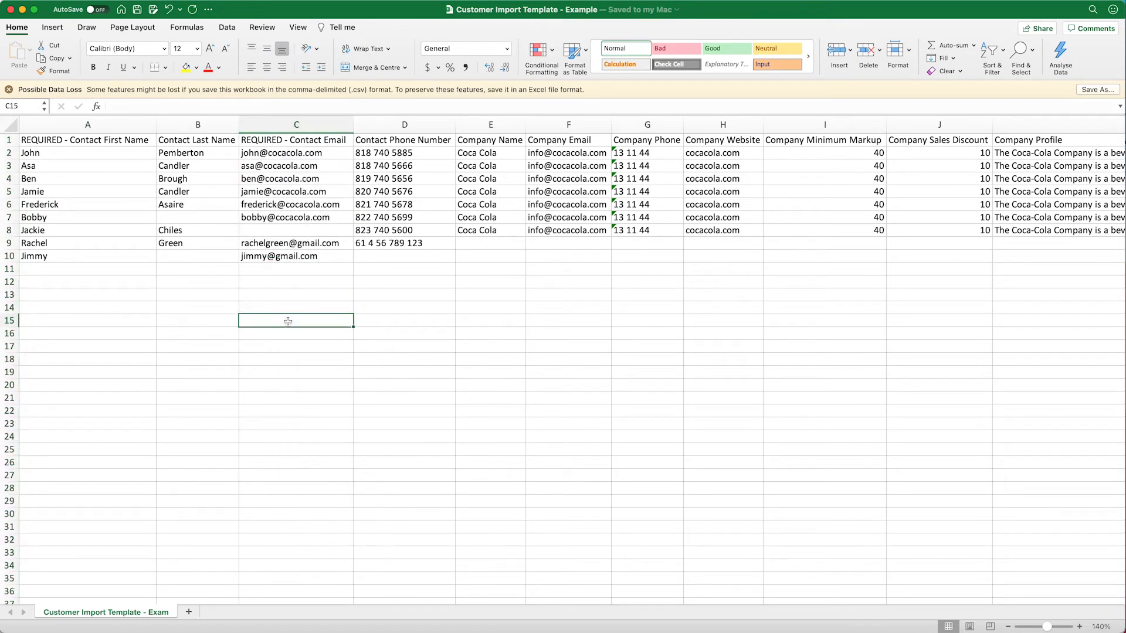
pyautogui.moveTo(314, 275)
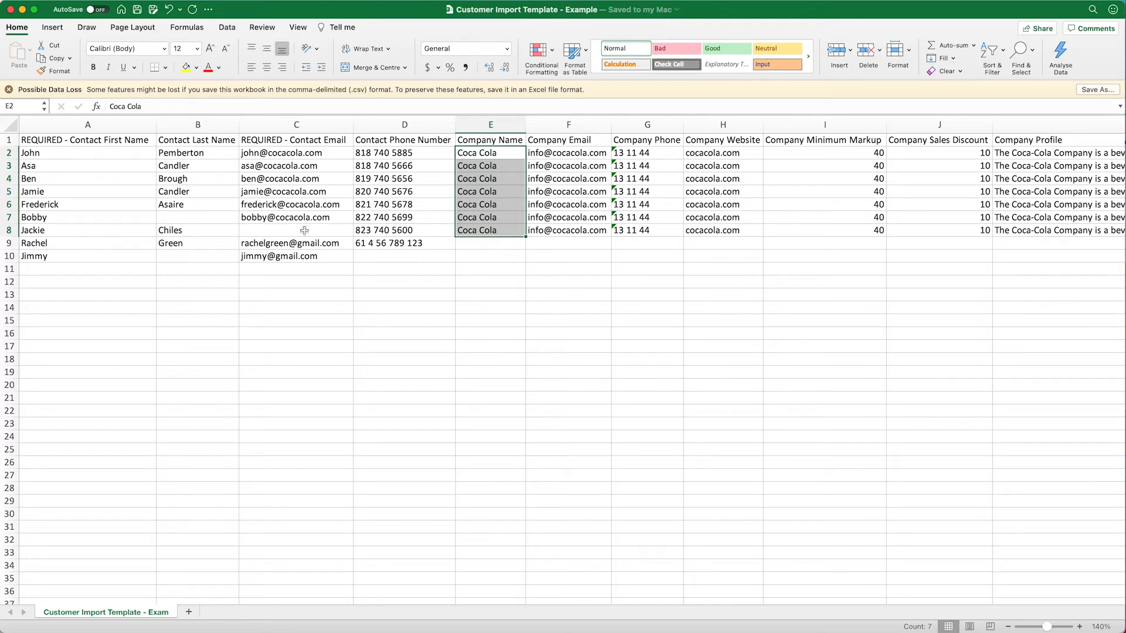
pyautogui.moveTo(291, 217)
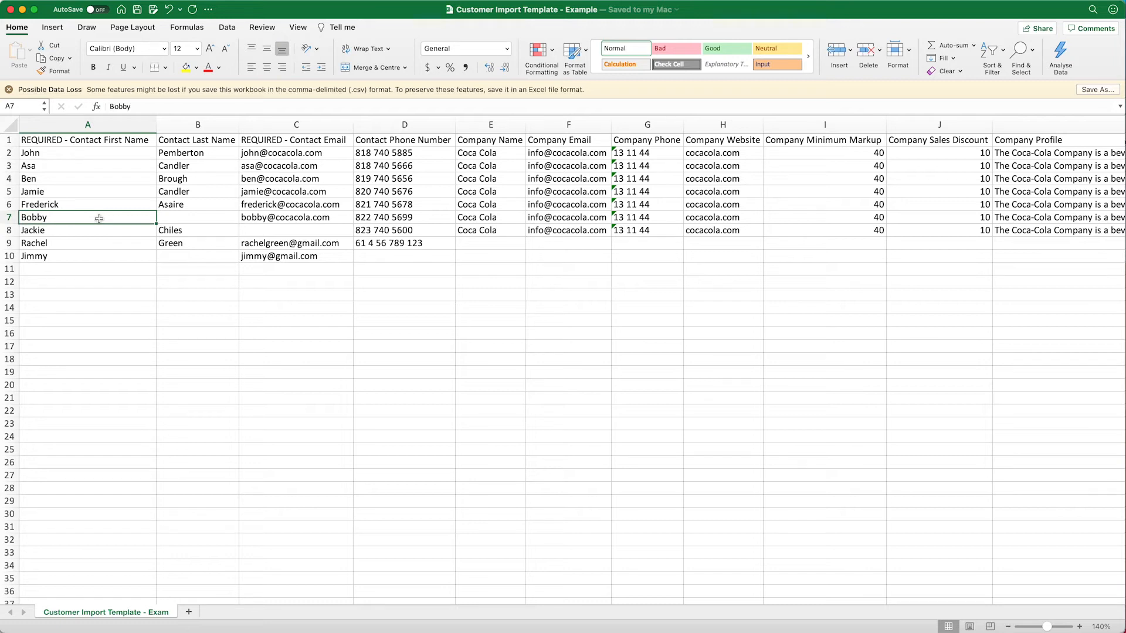
pyautogui.click(87, 230)
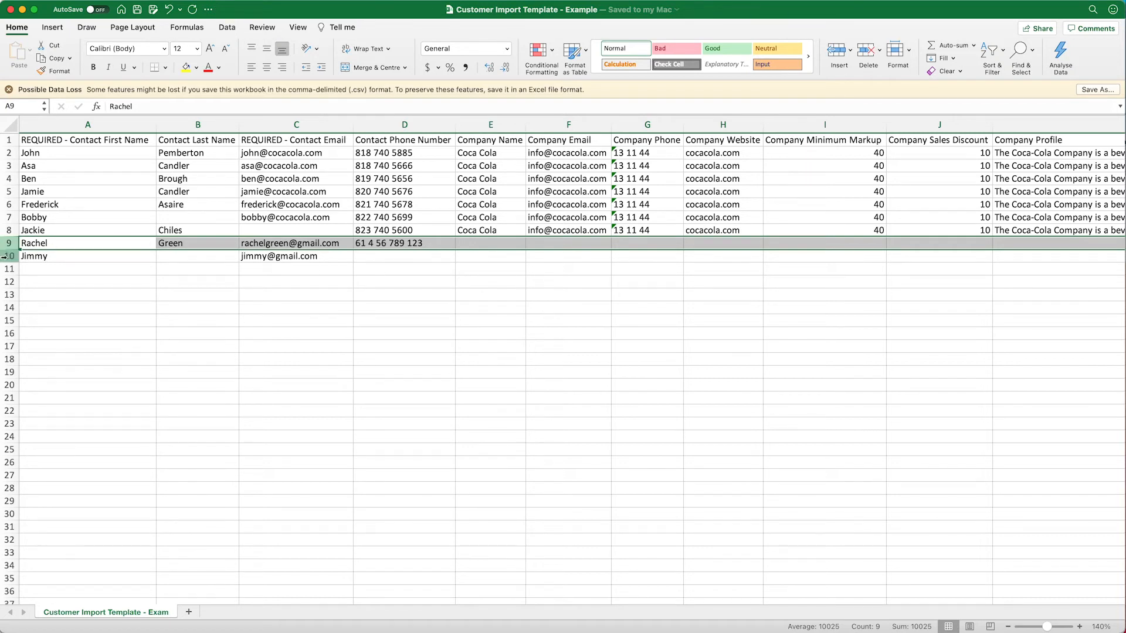
pyautogui.click(34, 256)
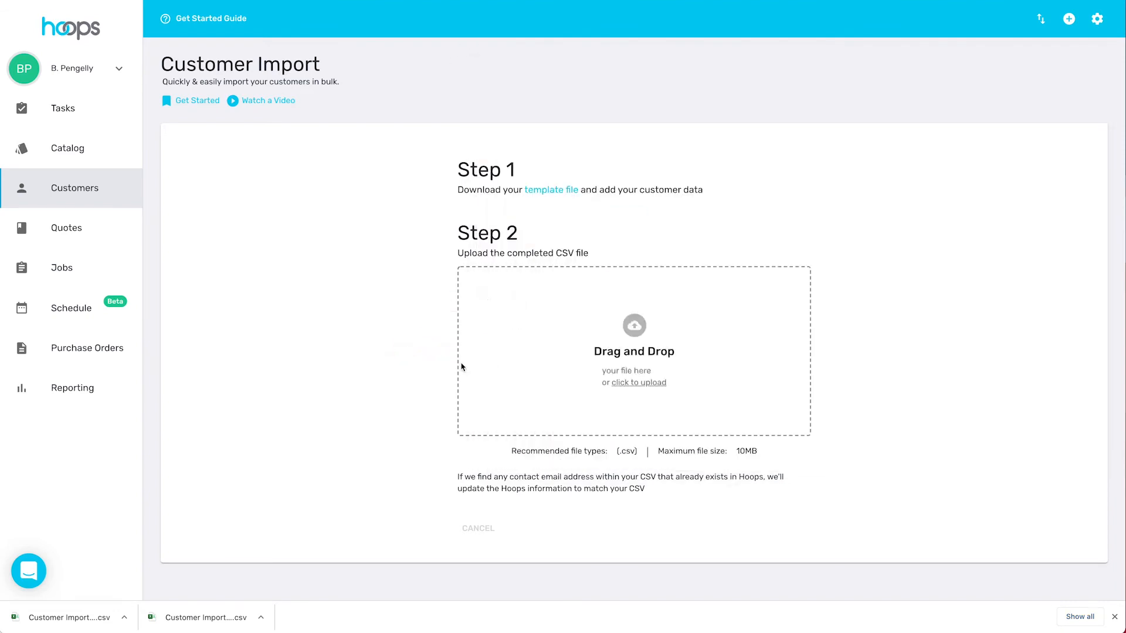
# Upload the Example CSV, import it, and acknowledge the import confirmation.
pyautogui.click(637, 382)
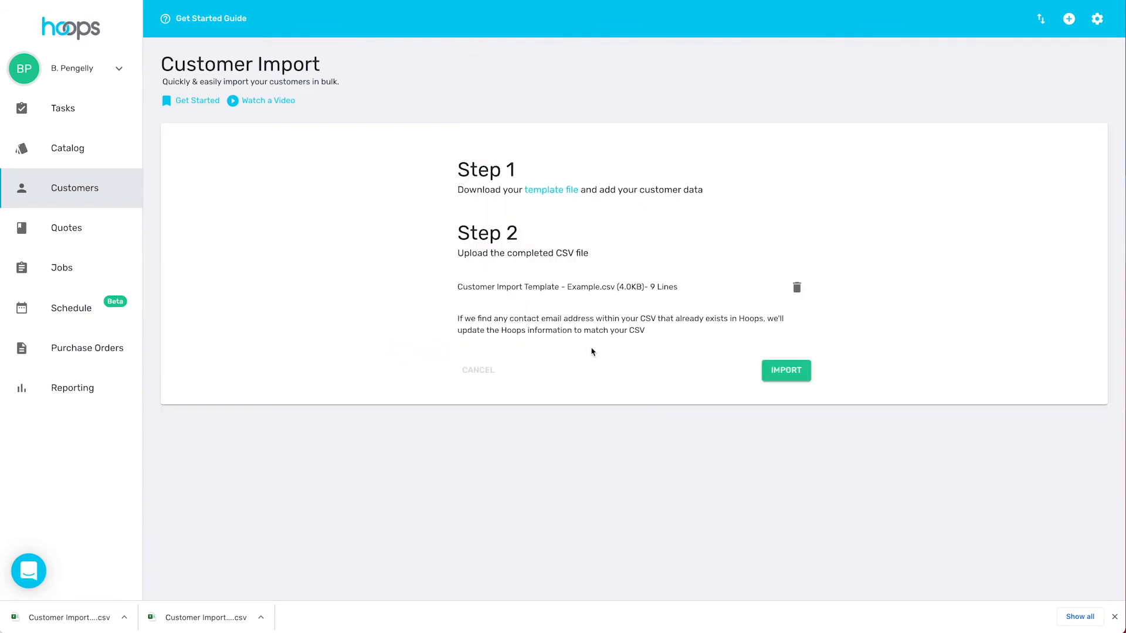
pyautogui.moveTo(786, 372)
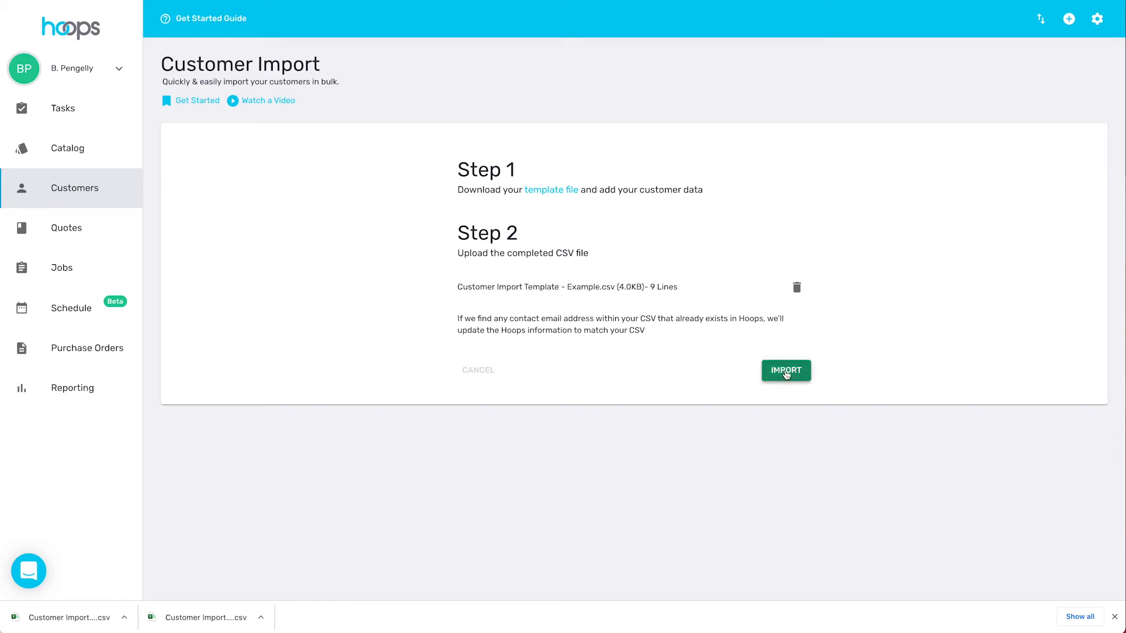
pyautogui.click(785, 371)
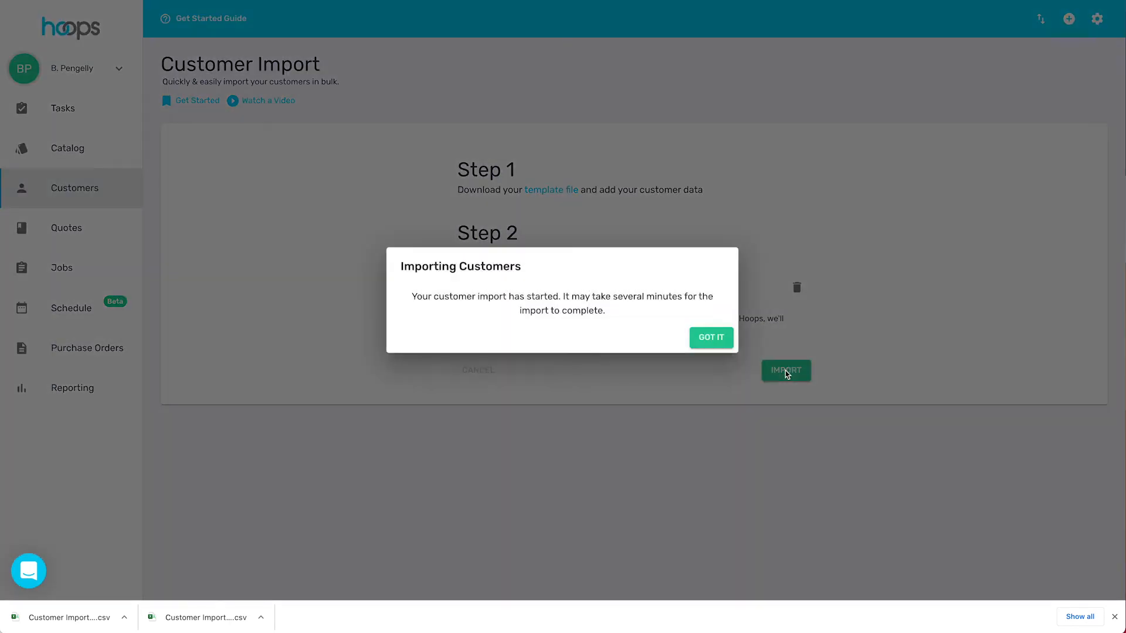
pyautogui.click(710, 338)
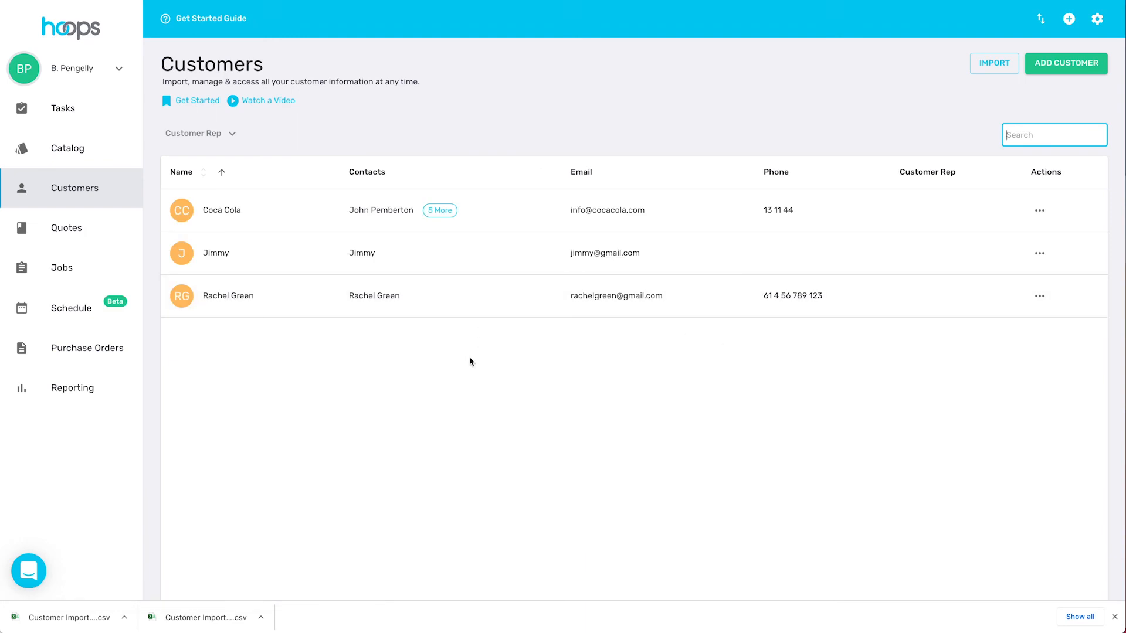
pyautogui.moveTo(468, 362)
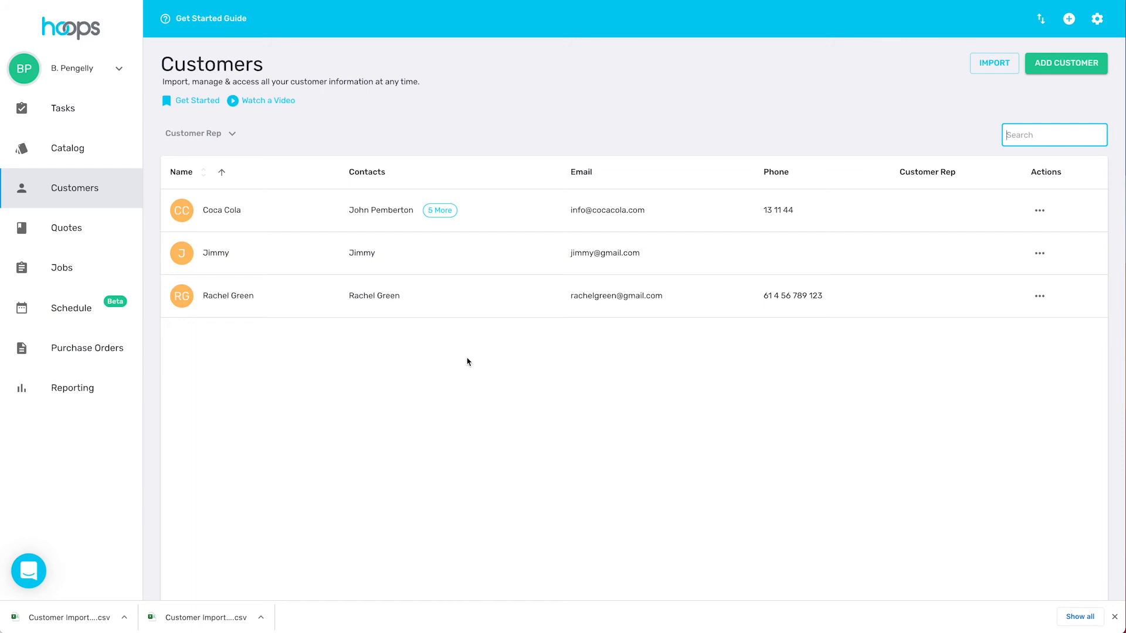
# Review the Coca Cola contacts, then the Rachel Green and Jimmy profiles.
pyautogui.click(221, 210)
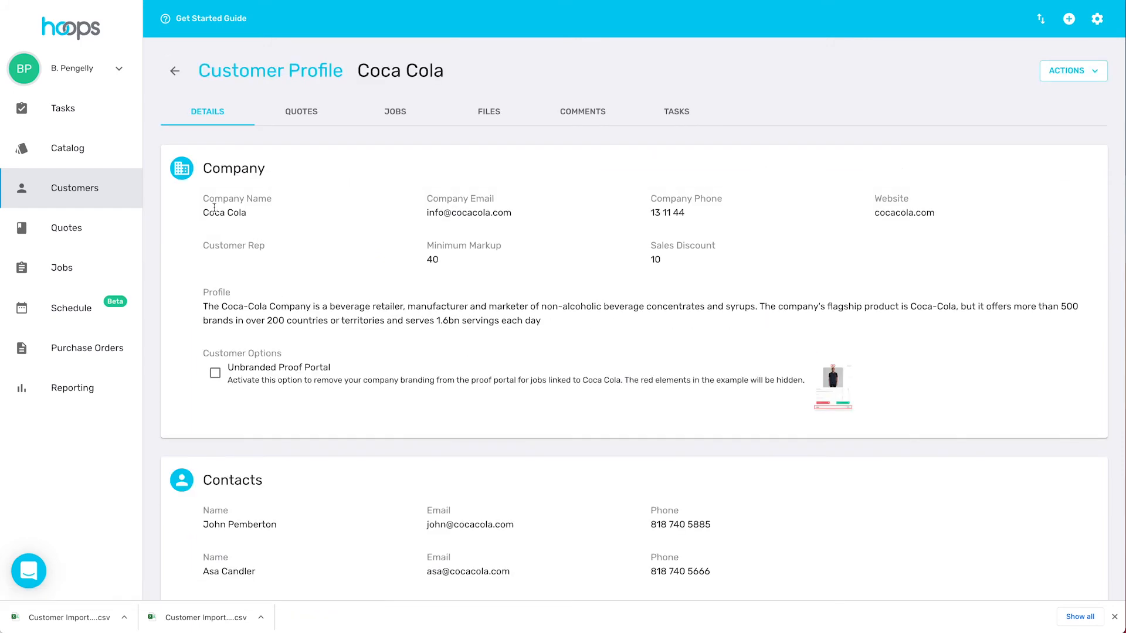
pyautogui.scroll(-3)
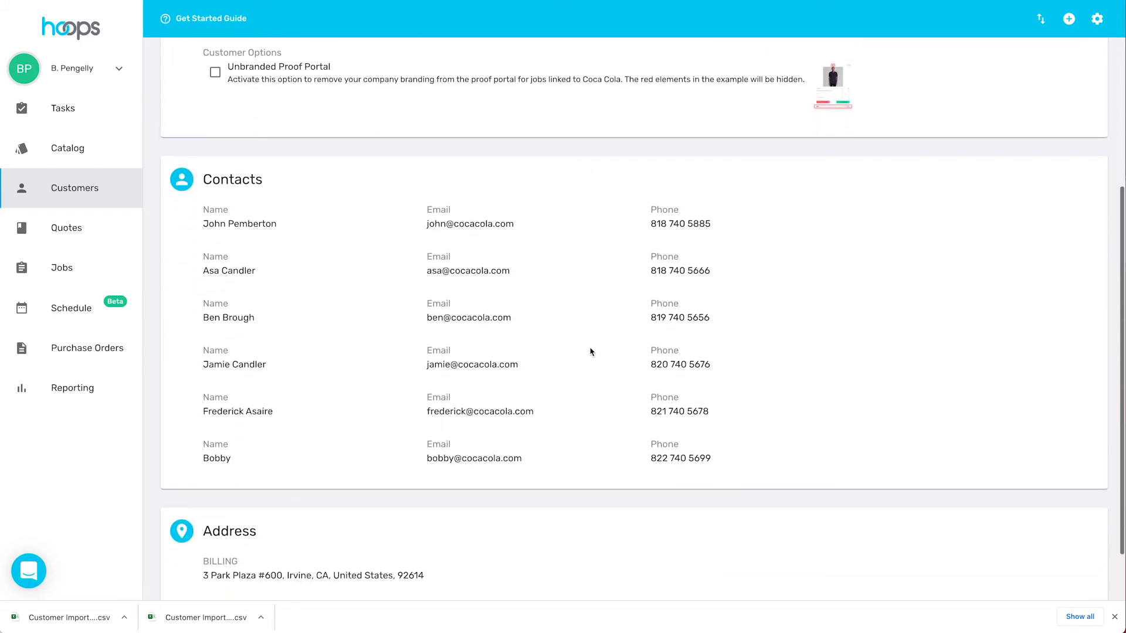
pyautogui.click(74, 189)
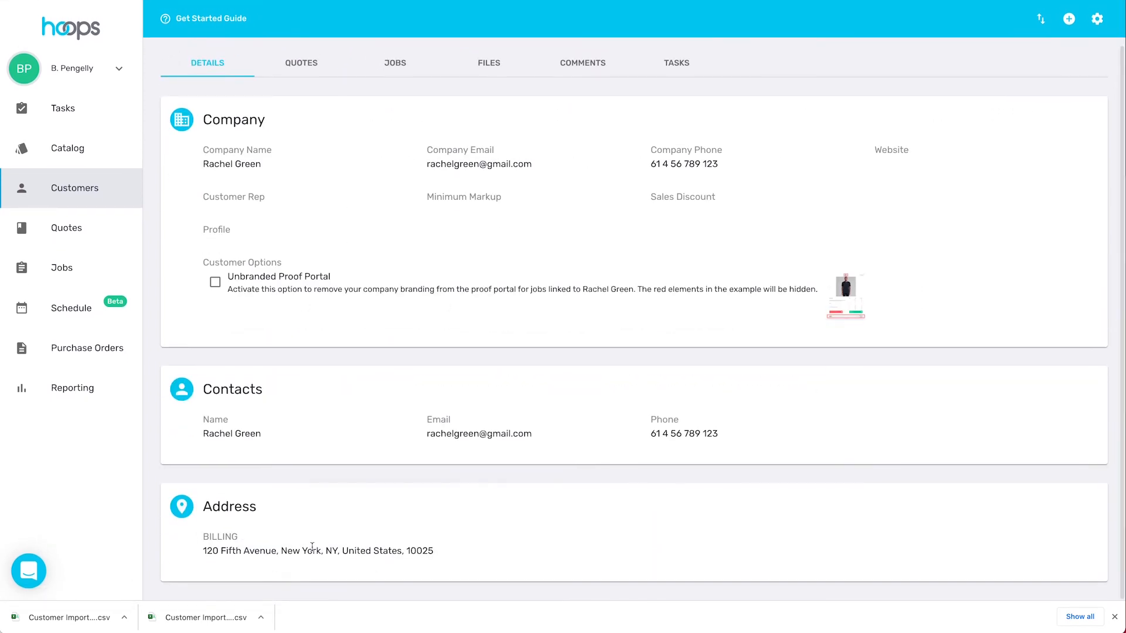
pyautogui.click(74, 188)
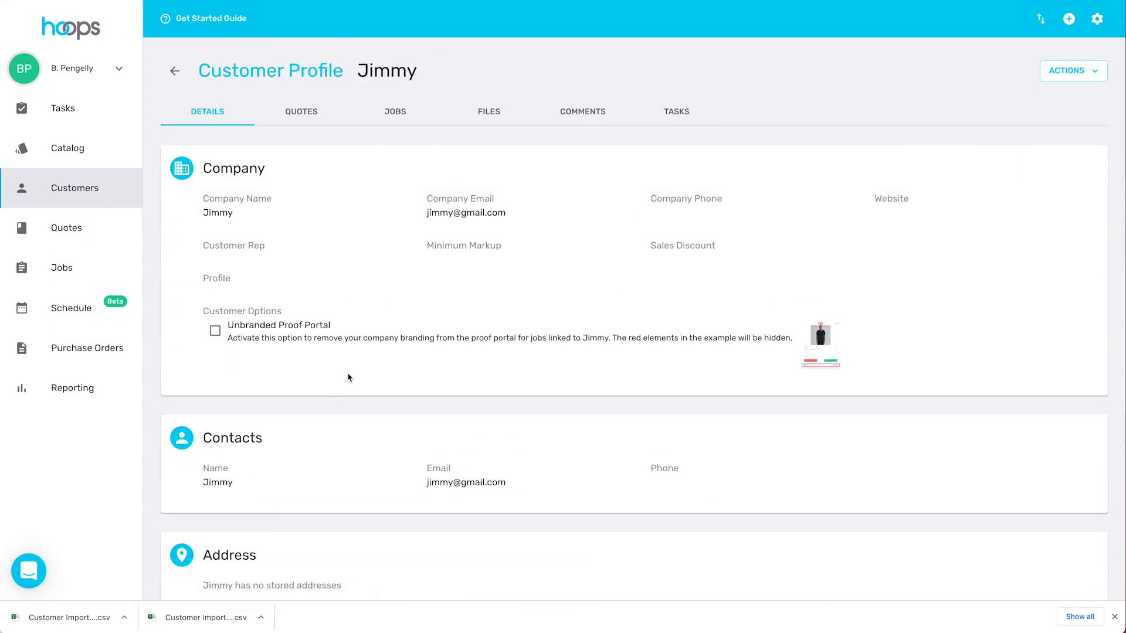
pyautogui.scroll(-3)
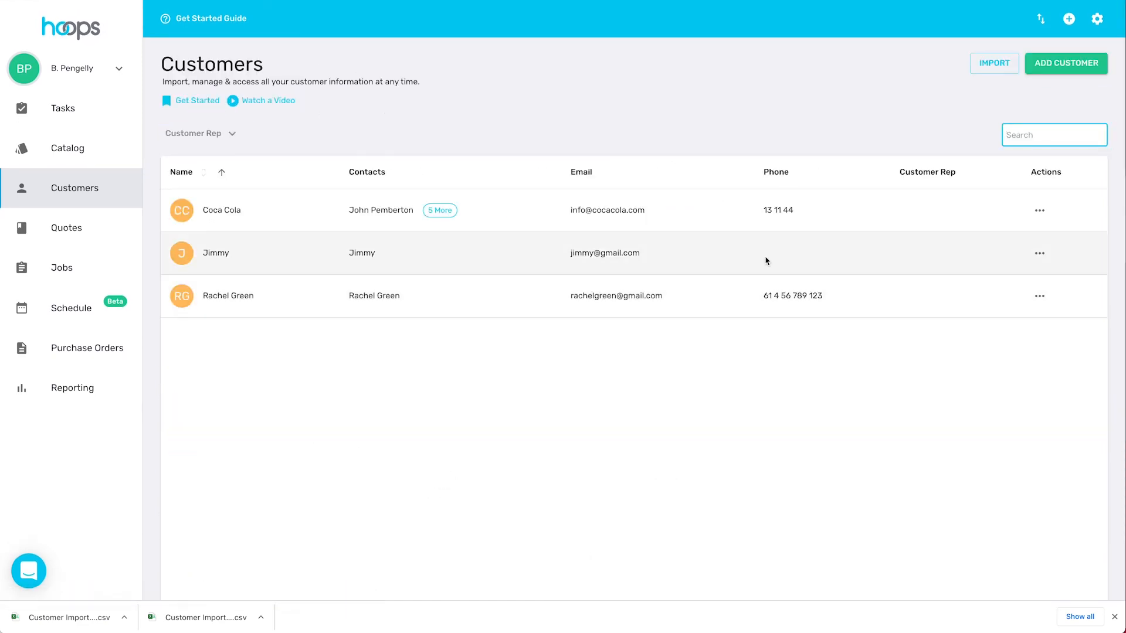
# Show Coca Cola's Edit/Delete row options, then close them unchanged.
pyautogui.click(1039, 210)
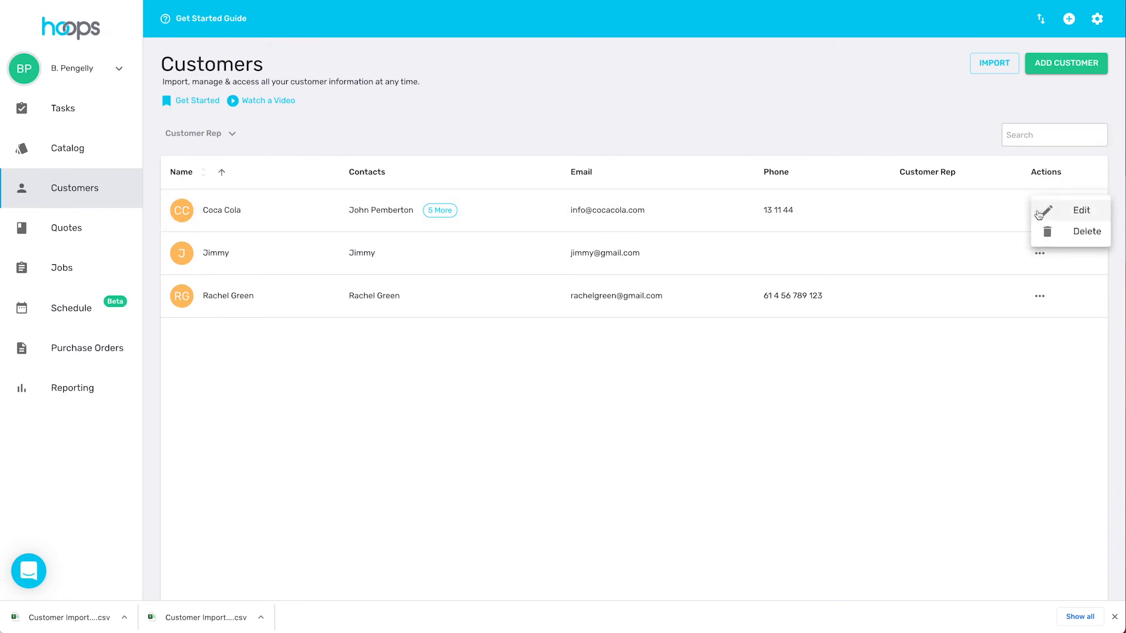
pyautogui.click(726, 400)
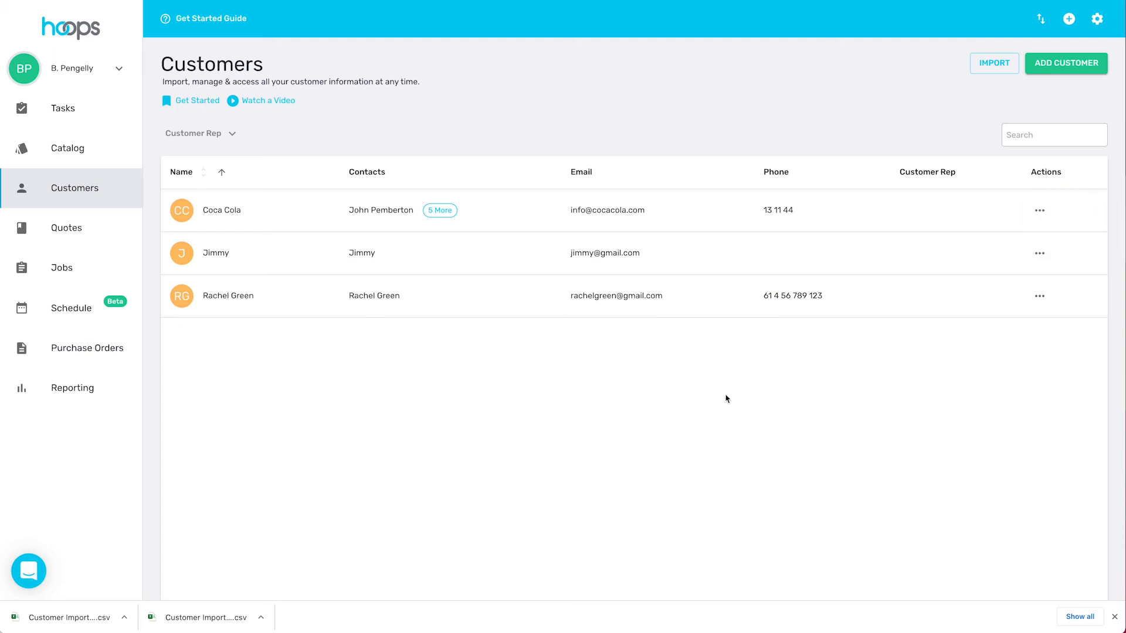
pyautogui.moveTo(726, 396)
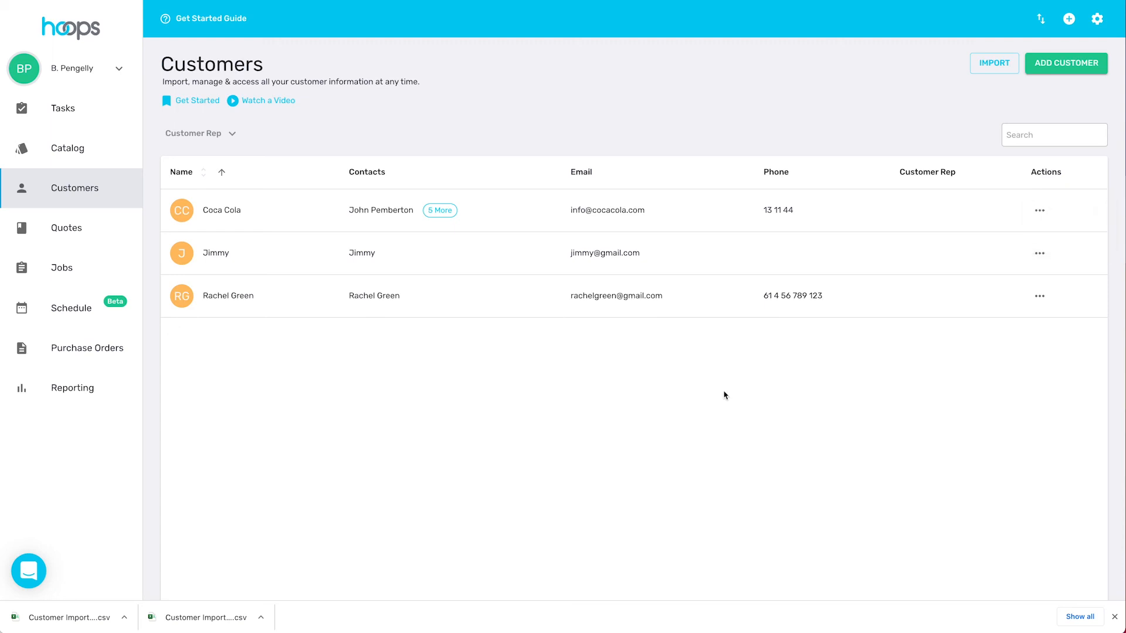